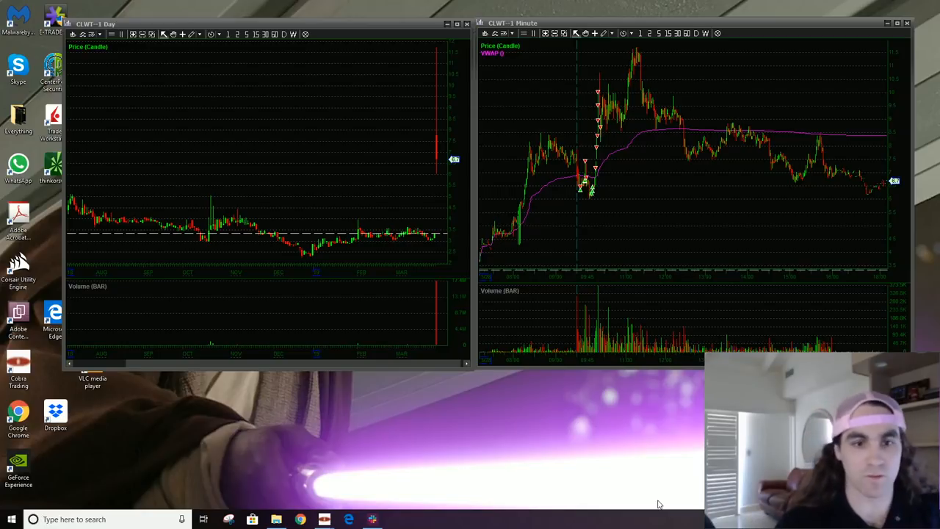
mouse_move(641, 497)
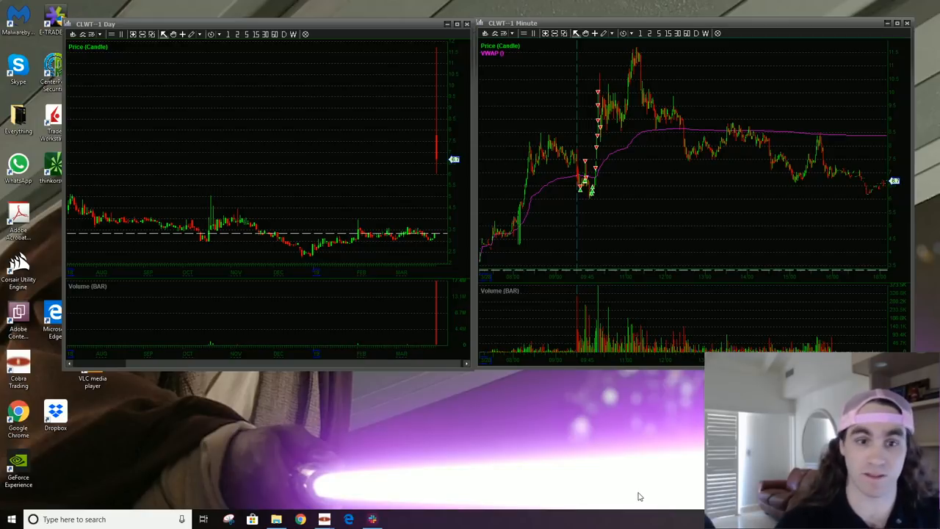
mouse_move(523, 379)
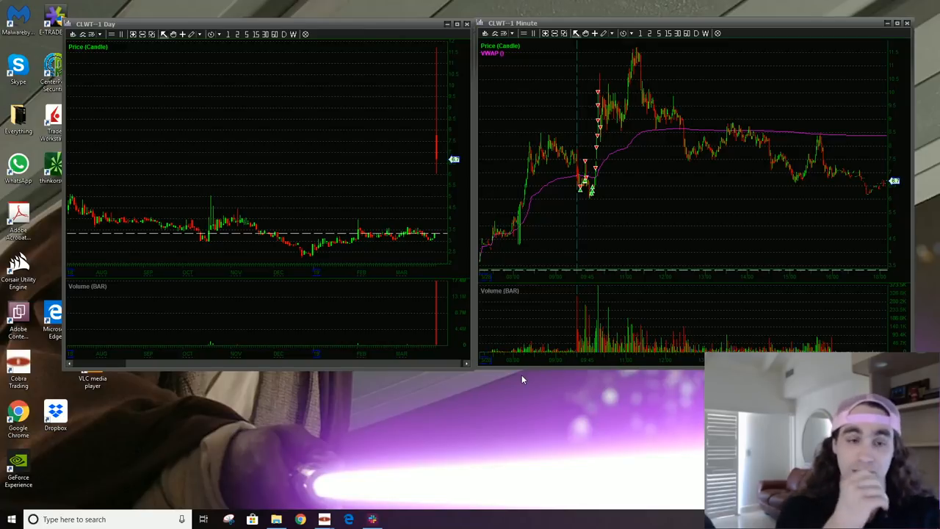
mouse_move(537, 385)
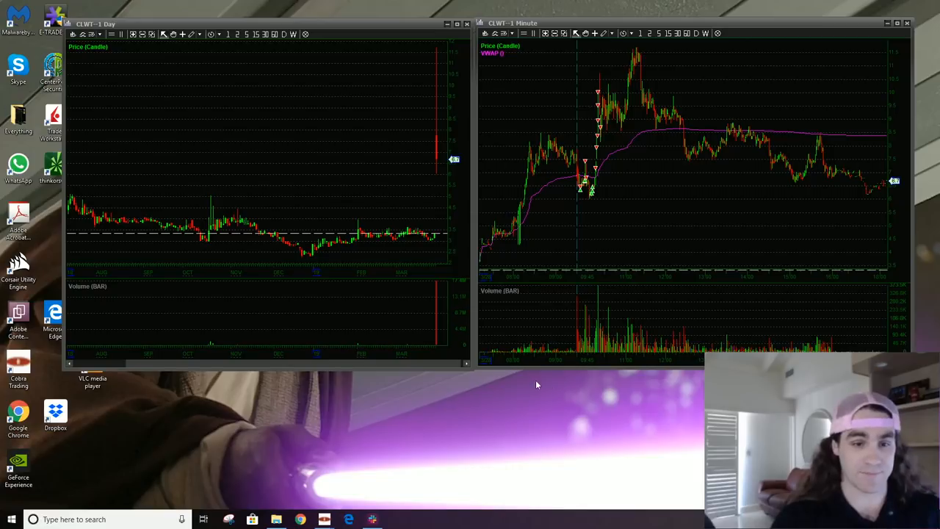
mouse_move(528, 312)
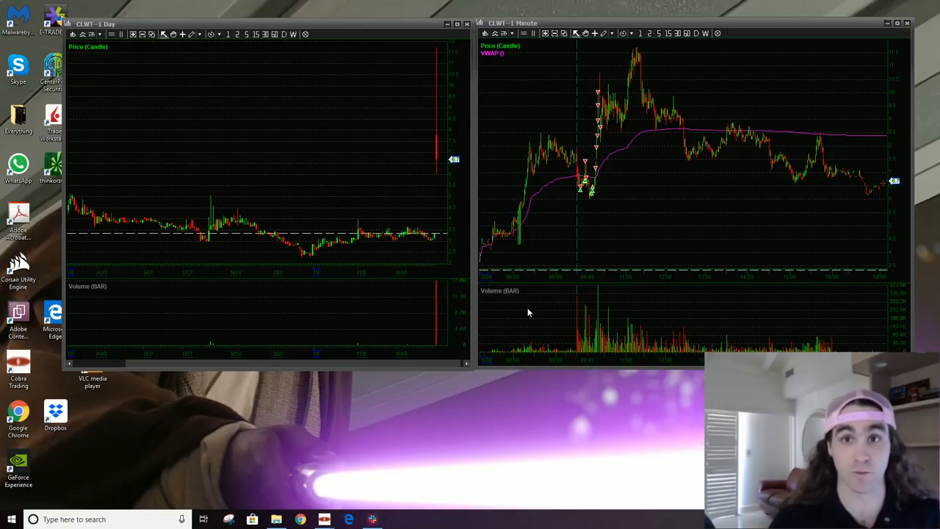
mouse_move(458, 295)
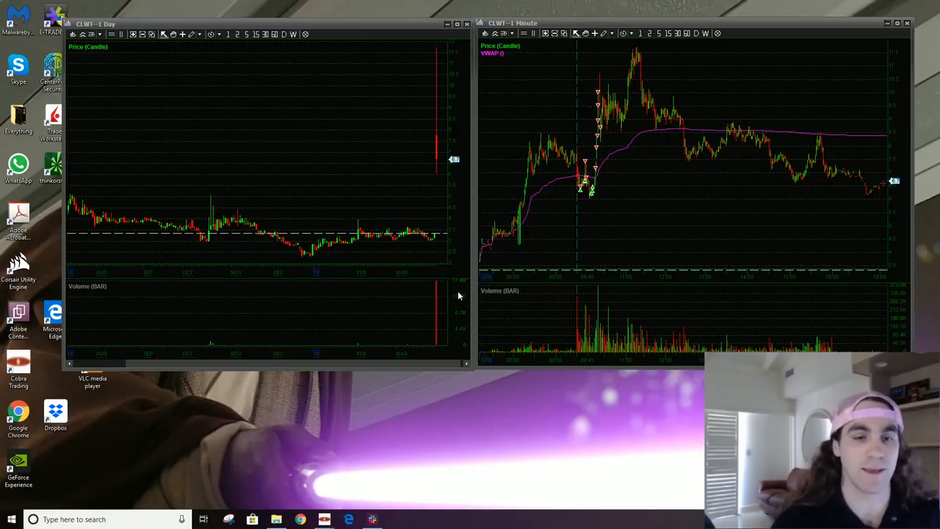
mouse_move(513, 261)
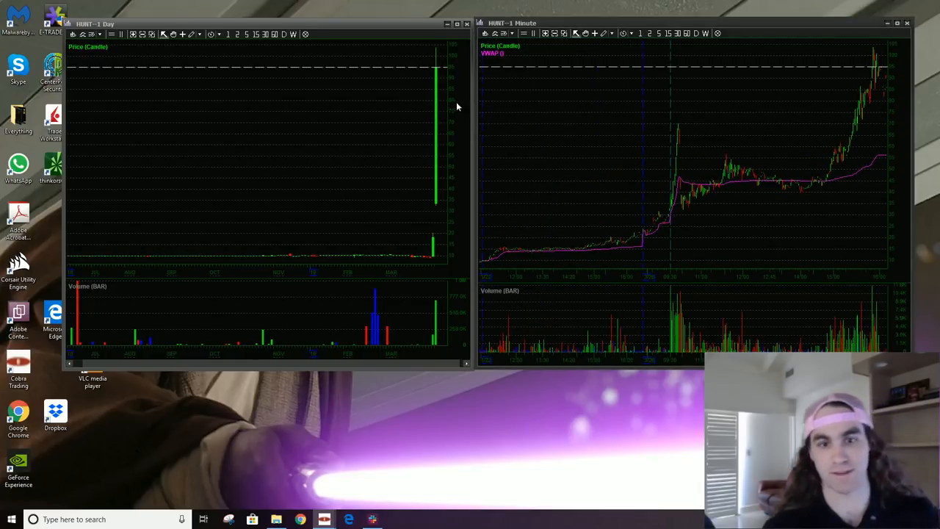
mouse_move(914, 147)
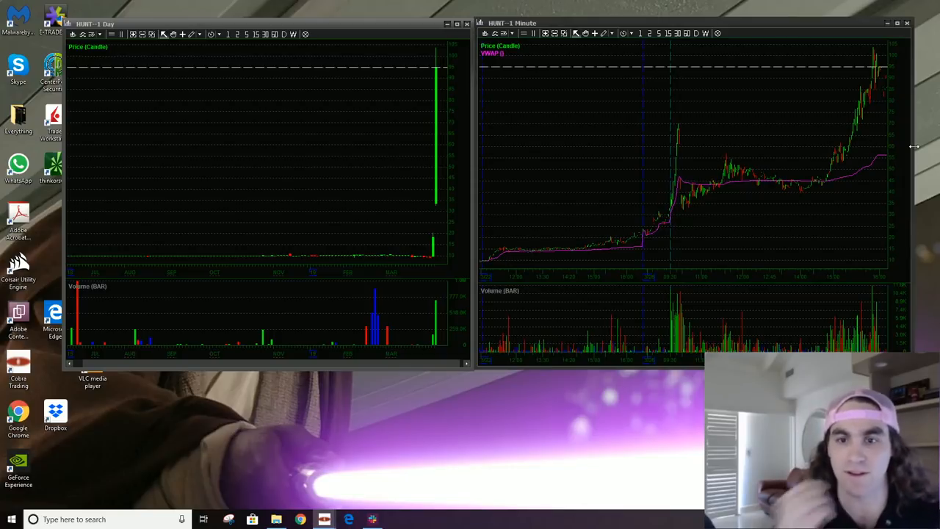
mouse_move(887, 9)
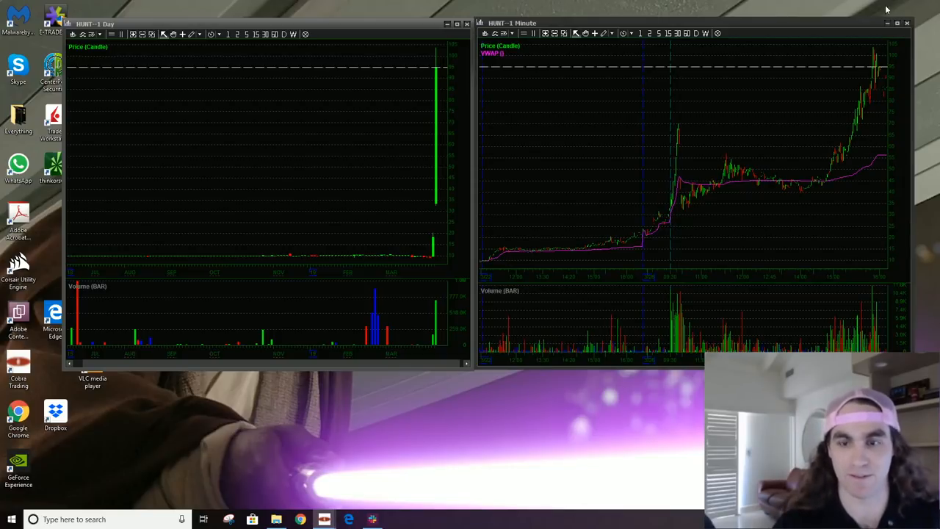
mouse_move(691, 223)
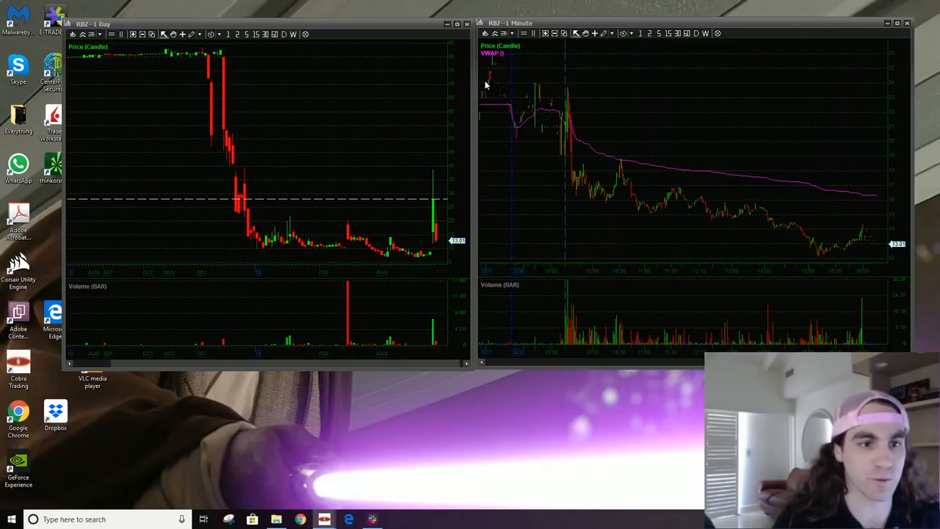
mouse_move(436, 195)
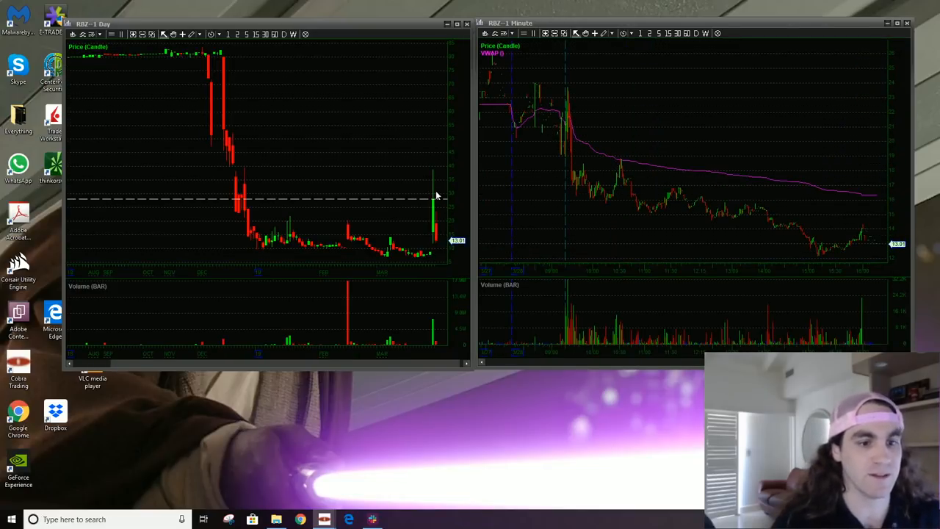
mouse_move(477, 114)
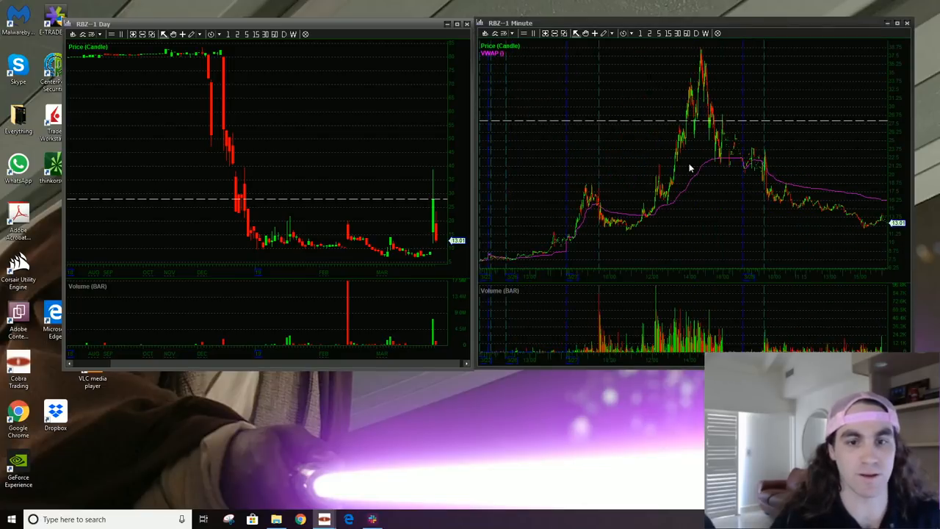
mouse_move(664, 211)
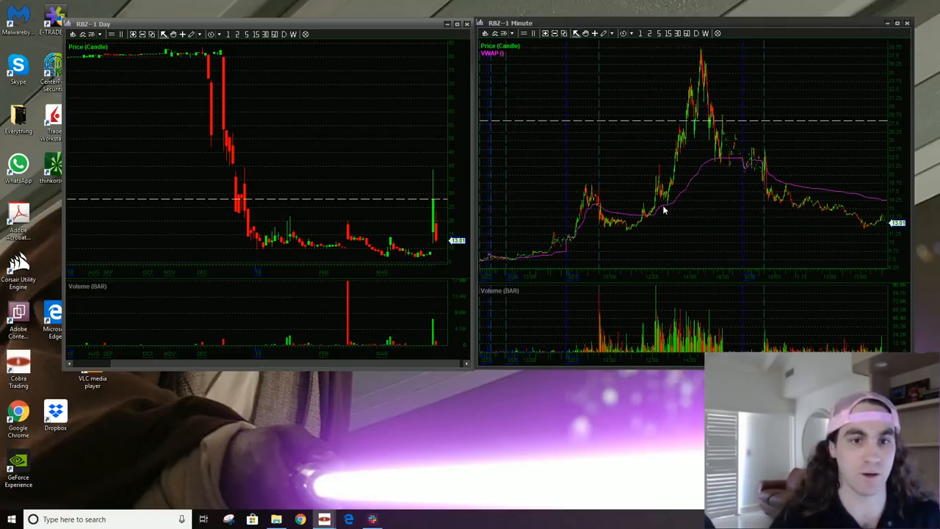
mouse_move(461, 94)
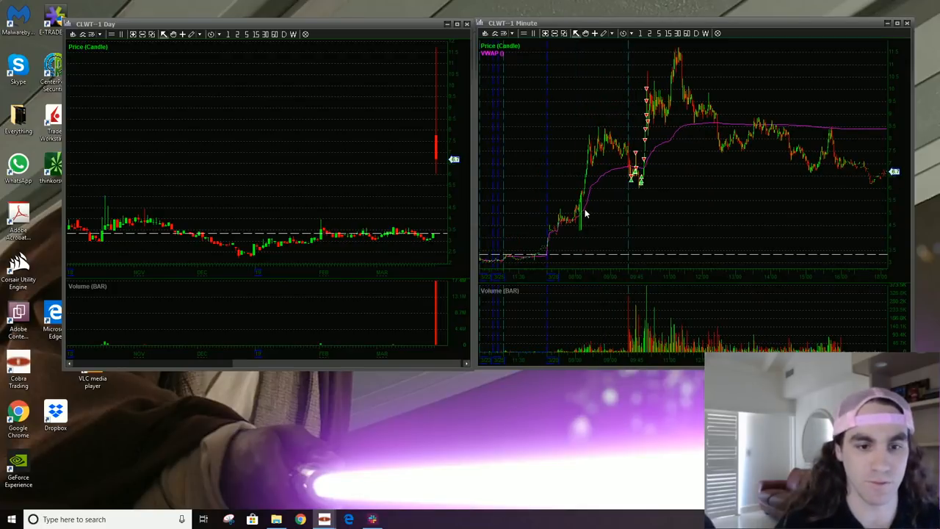
mouse_move(629, 151)
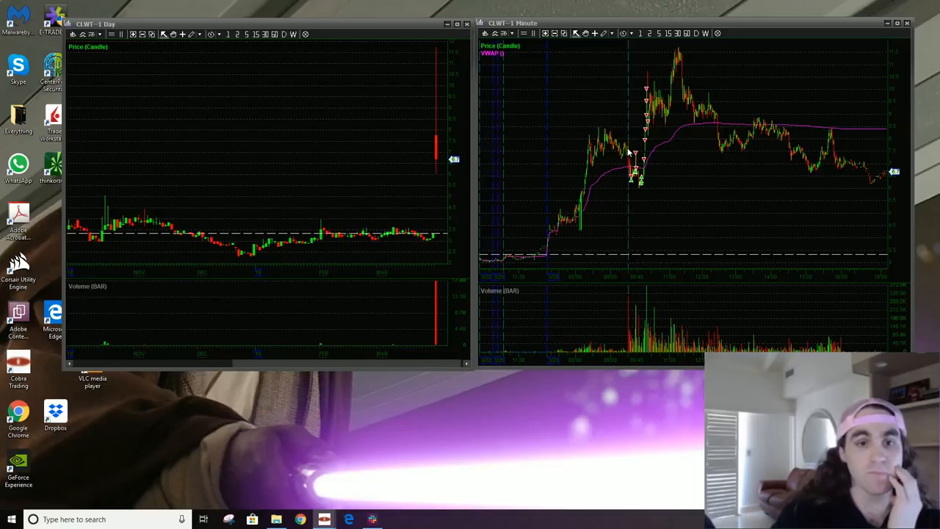
mouse_move(638, 146)
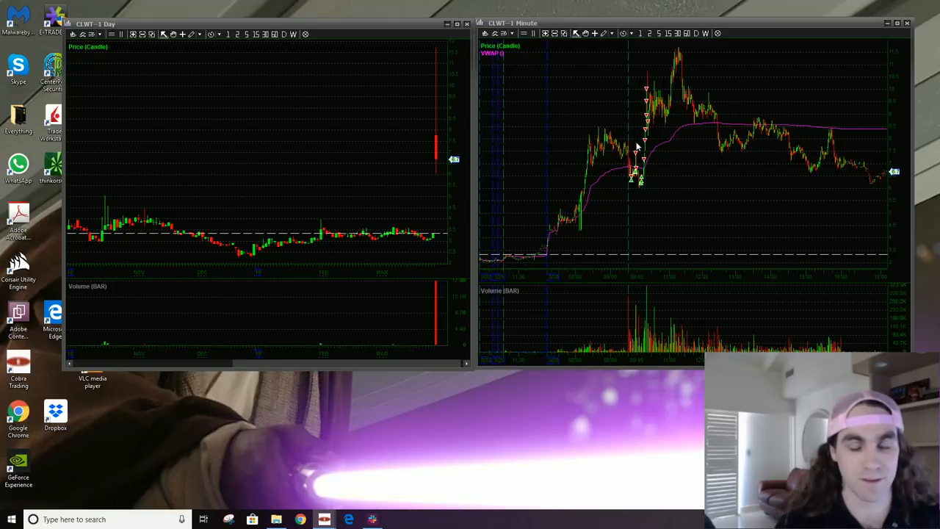
mouse_move(597, 165)
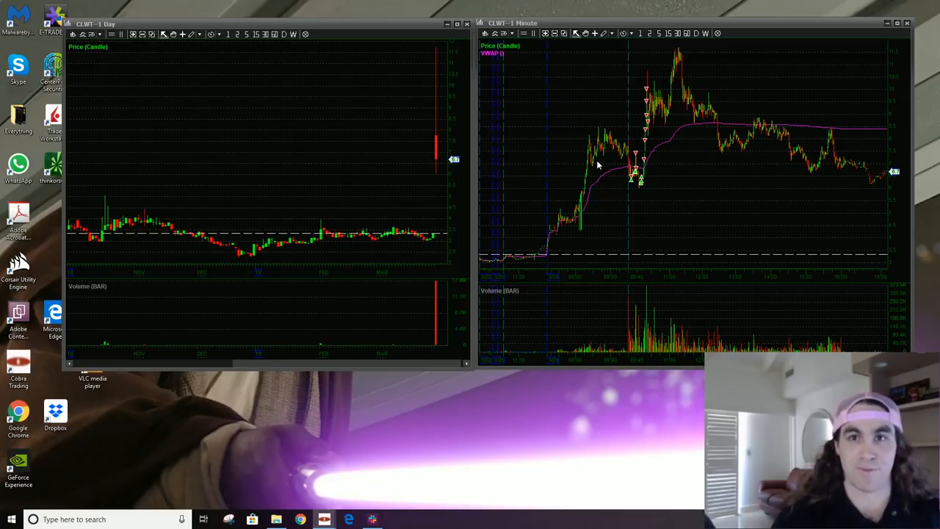
mouse_move(601, 162)
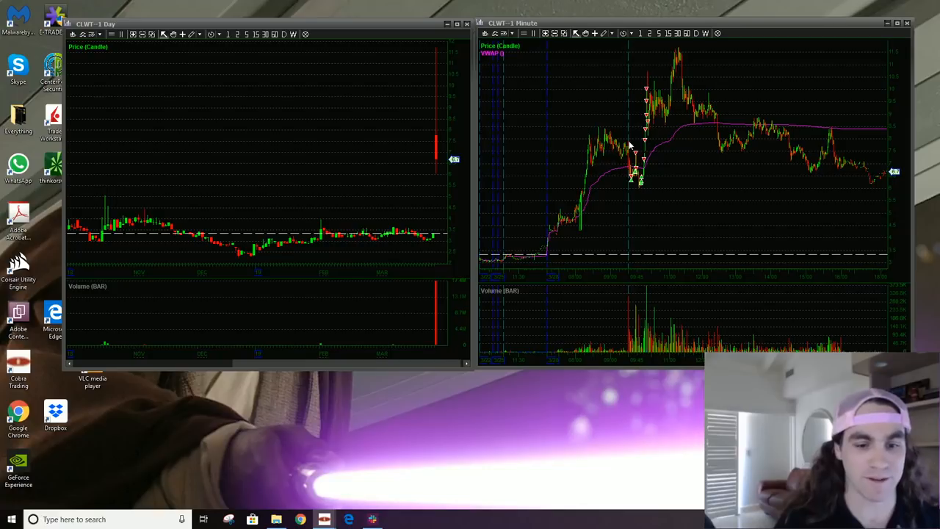
mouse_move(659, 151)
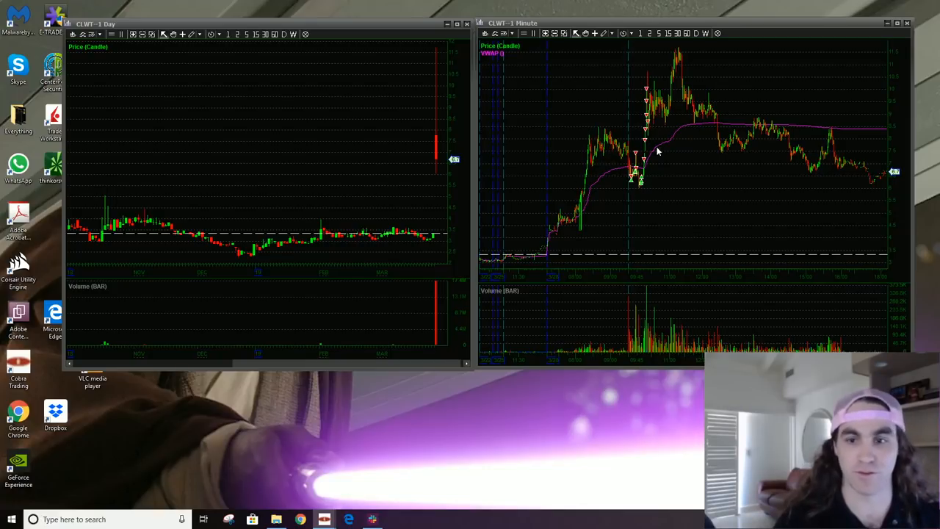
mouse_move(769, 250)
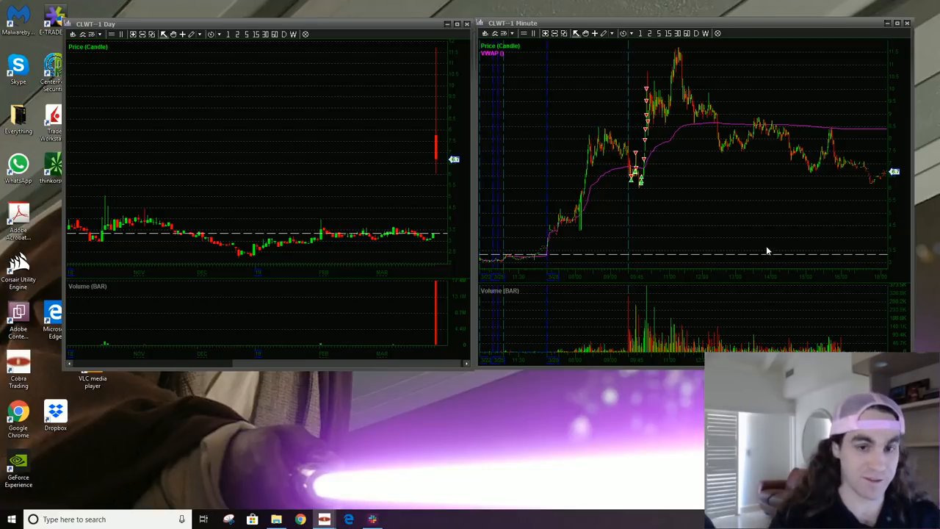
mouse_move(576, 110)
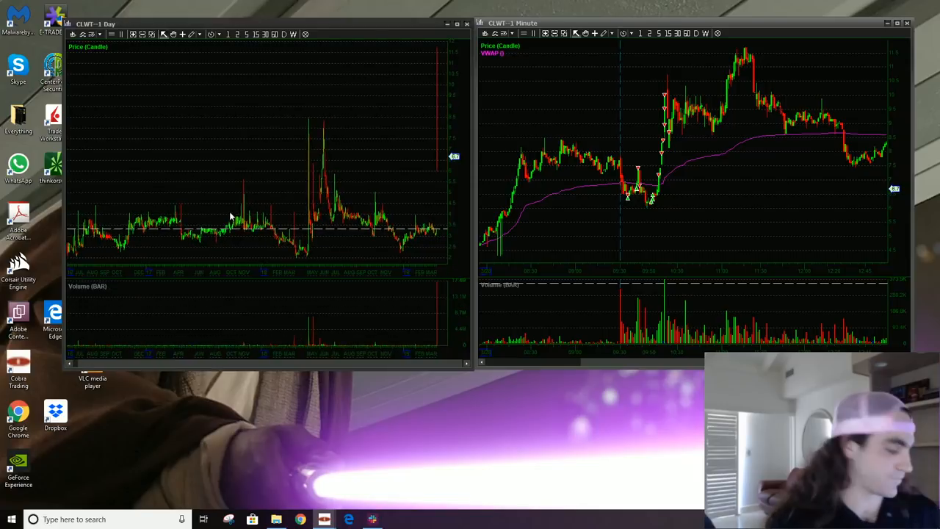
- Zoom the CLWT daily chart in on the region around its big price spike
drag(272, 100, 452, 304)
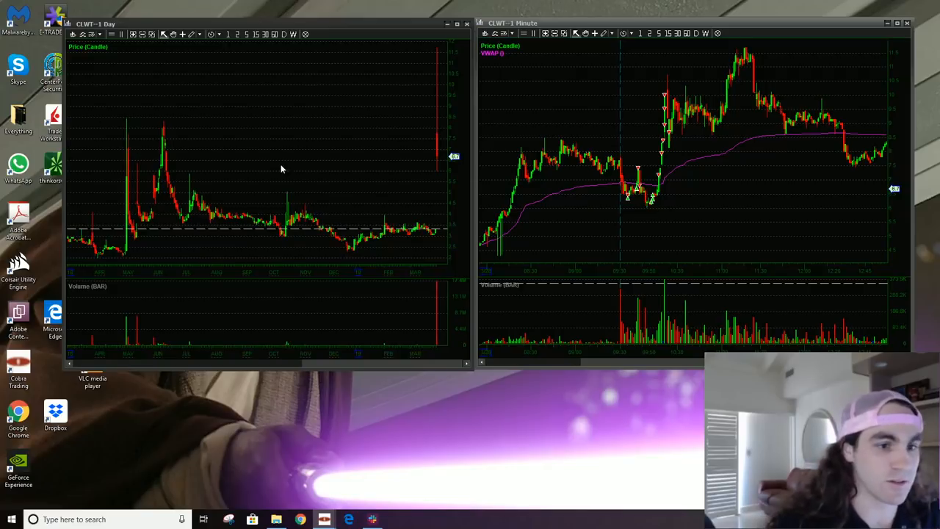
mouse_move(138, 120)
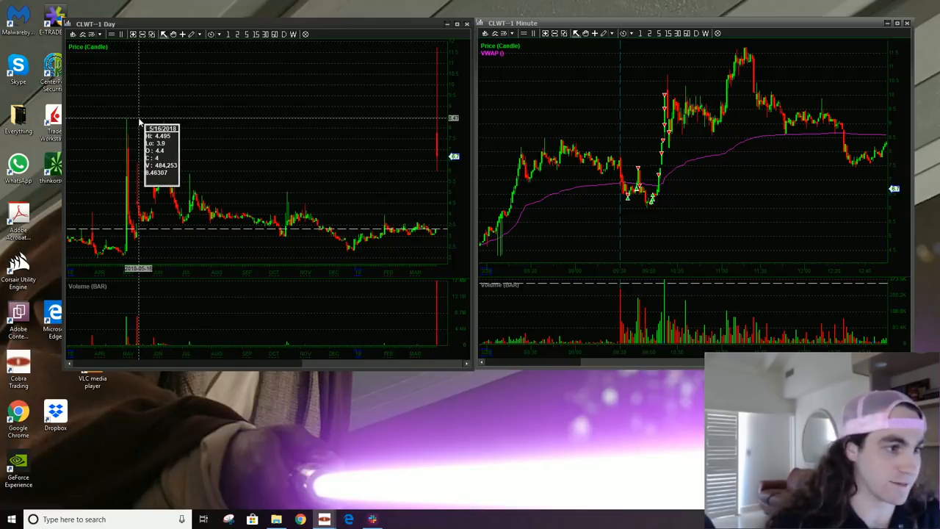
mouse_move(160, 123)
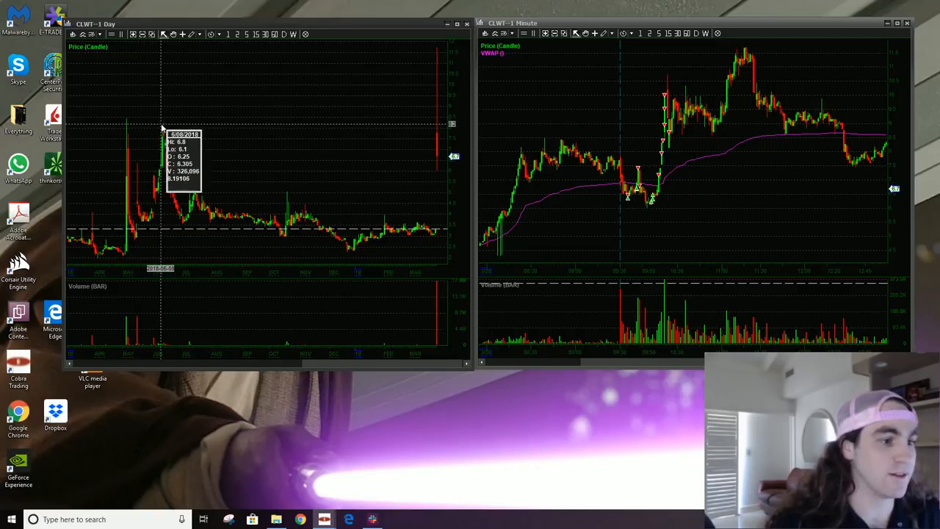
mouse_move(155, 129)
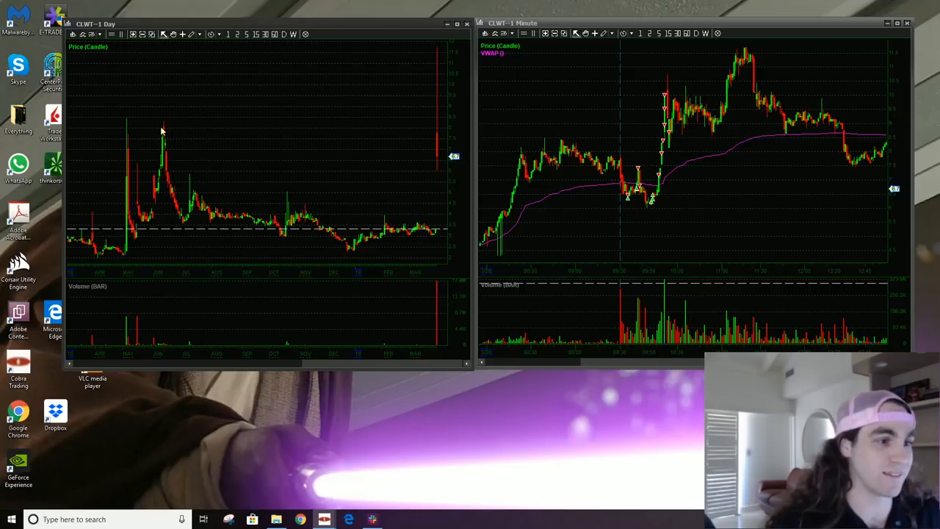
mouse_move(169, 156)
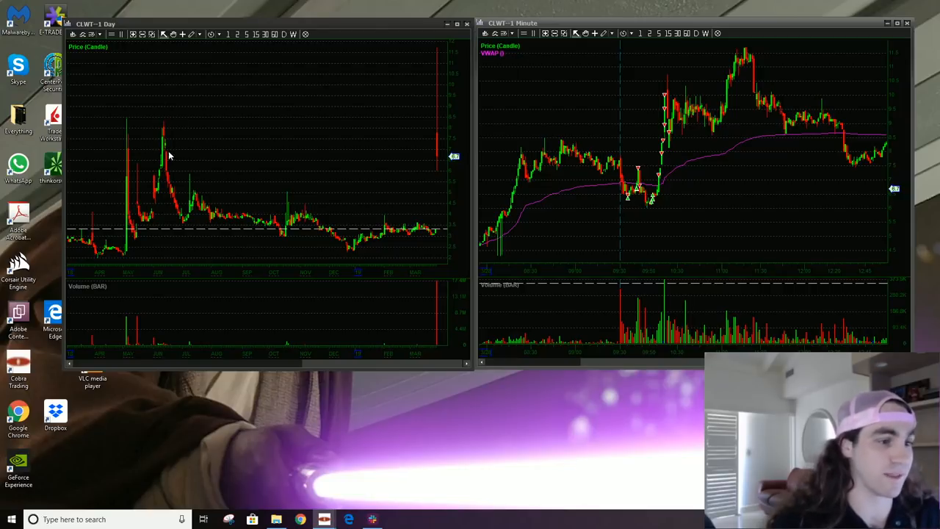
mouse_move(165, 123)
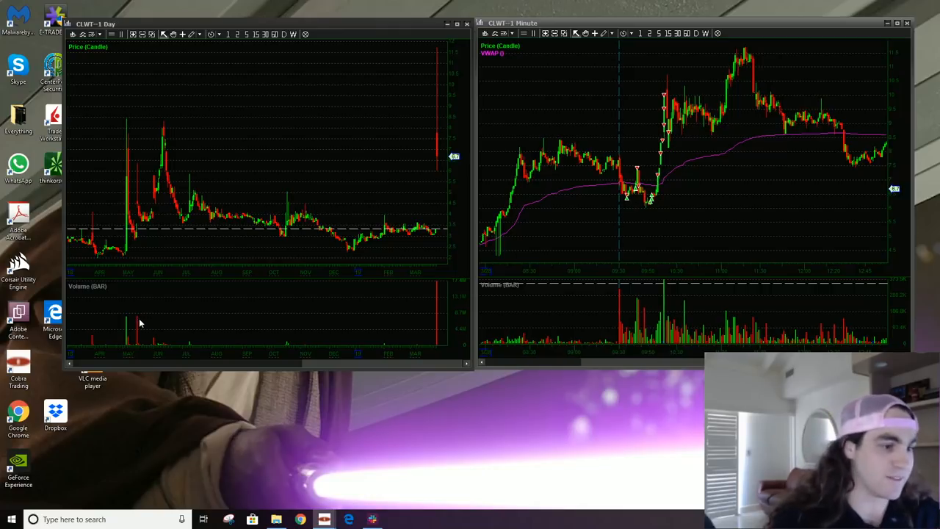
mouse_move(139, 320)
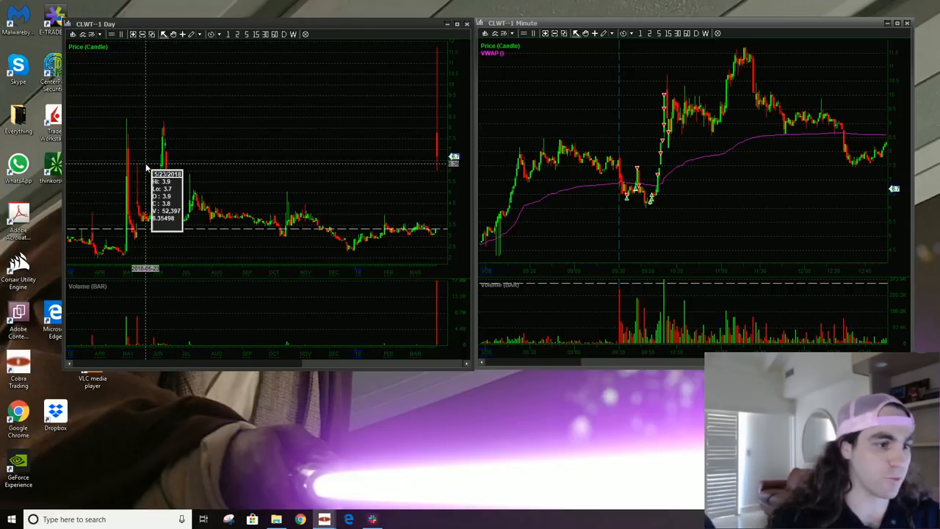
mouse_move(146, 168)
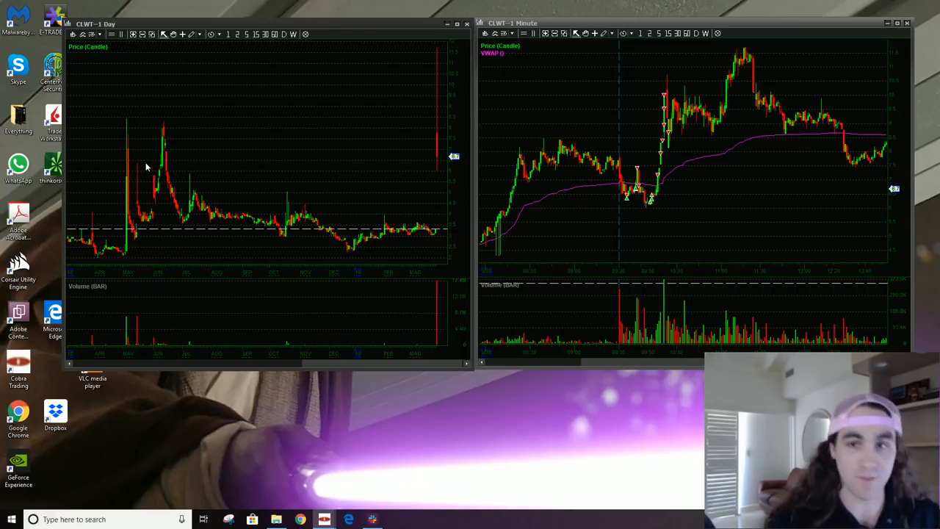
mouse_move(132, 164)
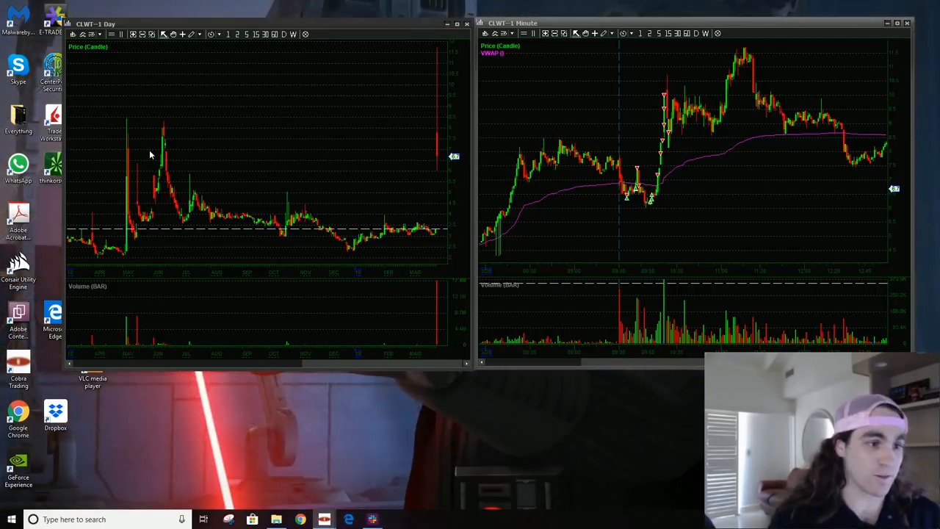
mouse_move(144, 167)
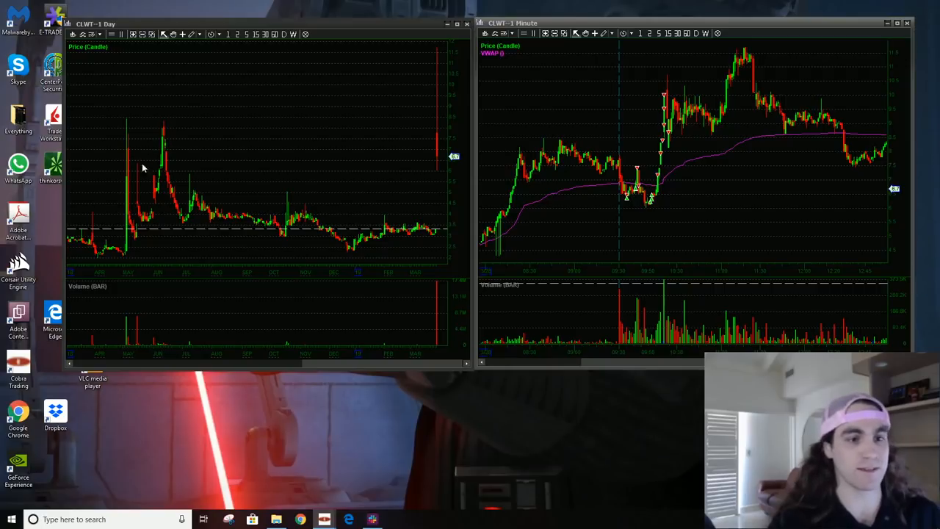
mouse_move(165, 170)
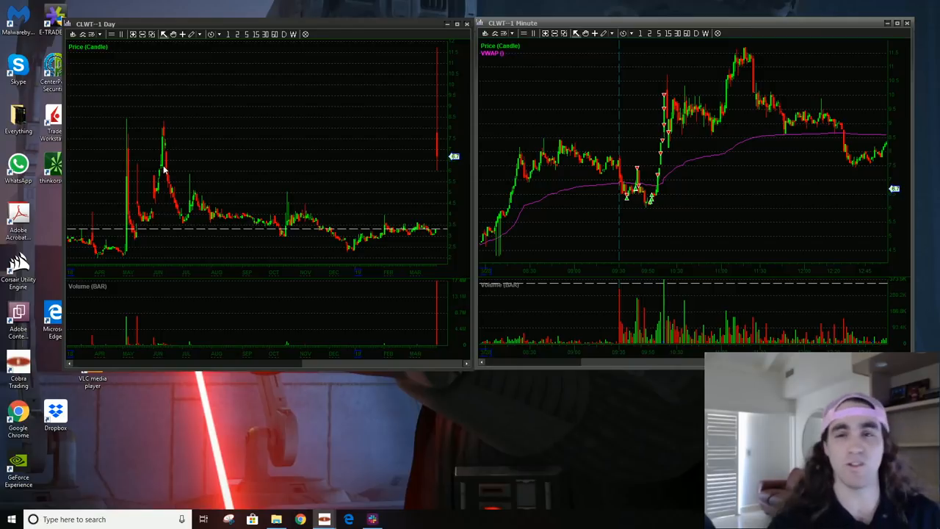
mouse_move(164, 170)
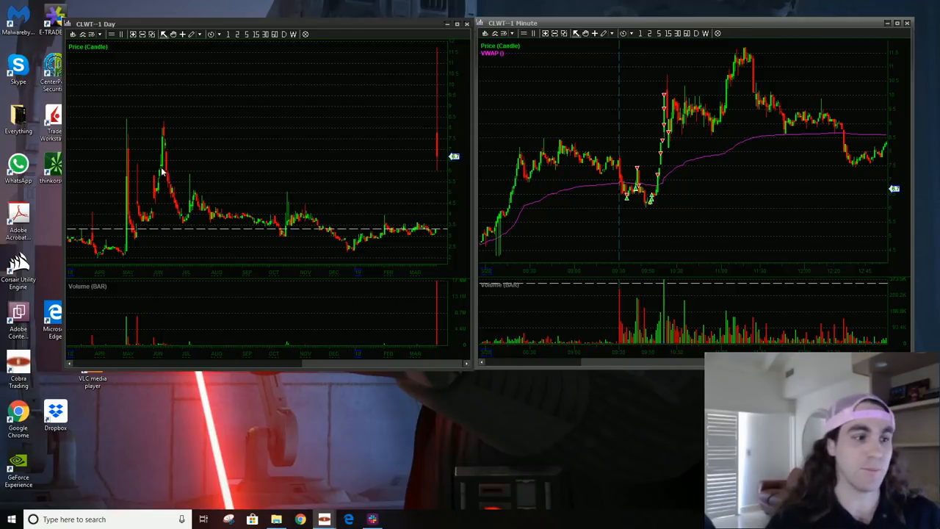